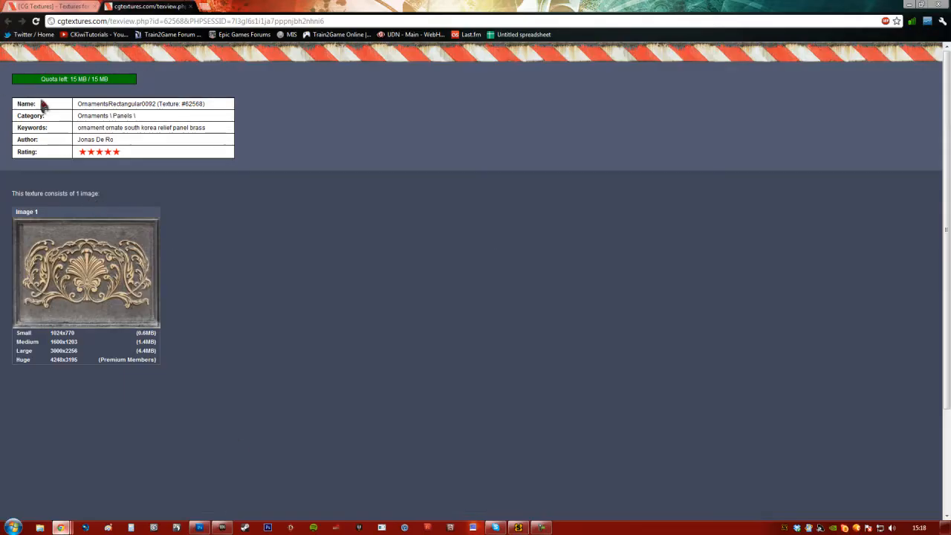
Step: Return to the Ornaments Panels texture gallery and browse down its thumbnails
{"action": "left_click", "coordinate": [36, 21]}
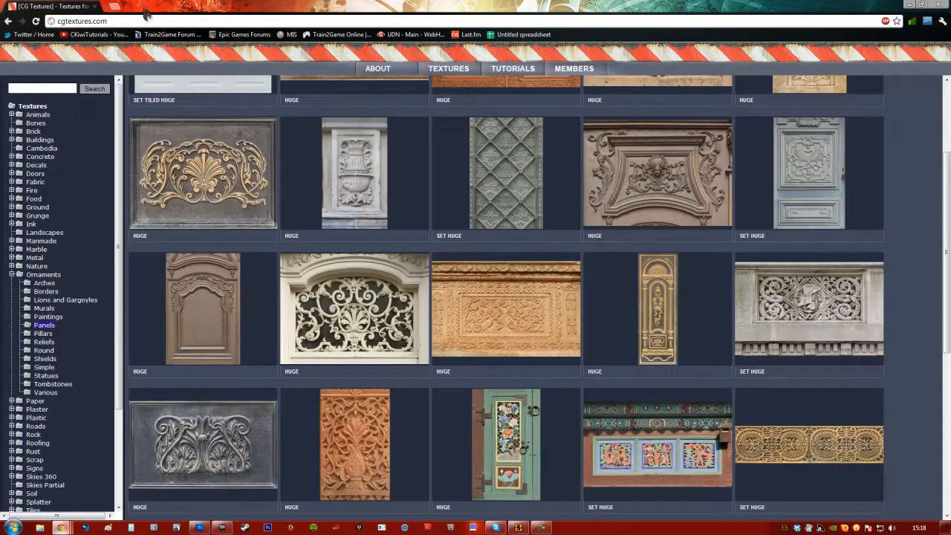
{"action": "scroll", "scroll_direction": "down", "scroll_amount": 3}
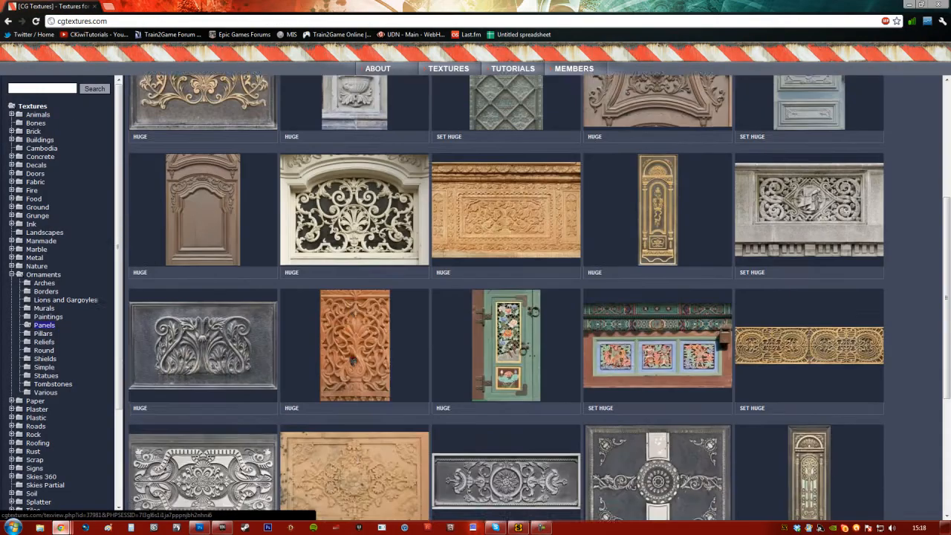
{"action": "scroll", "scroll_direction": "down", "scroll_amount": 3}
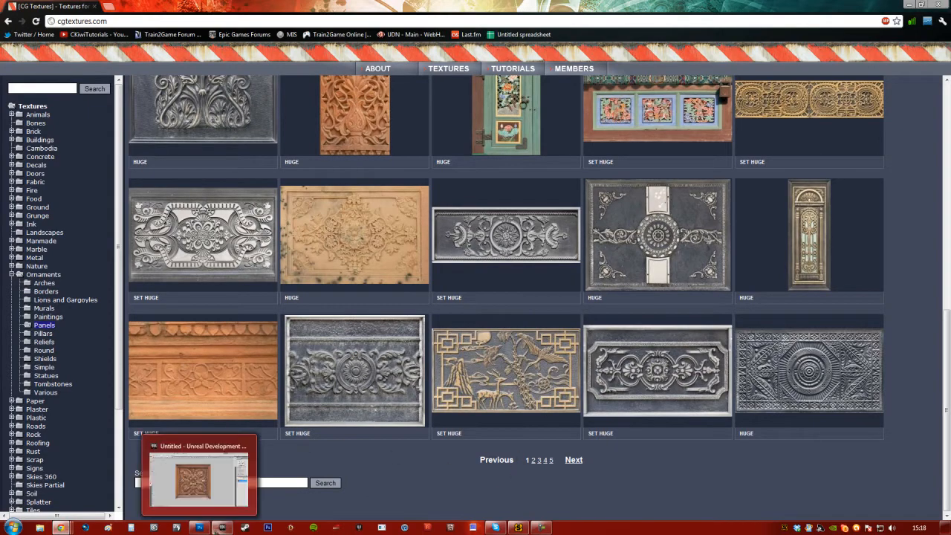
Step: Start a Save As for the carved wooden panel image document
{"action": "left_click", "coordinate": [199, 478]}
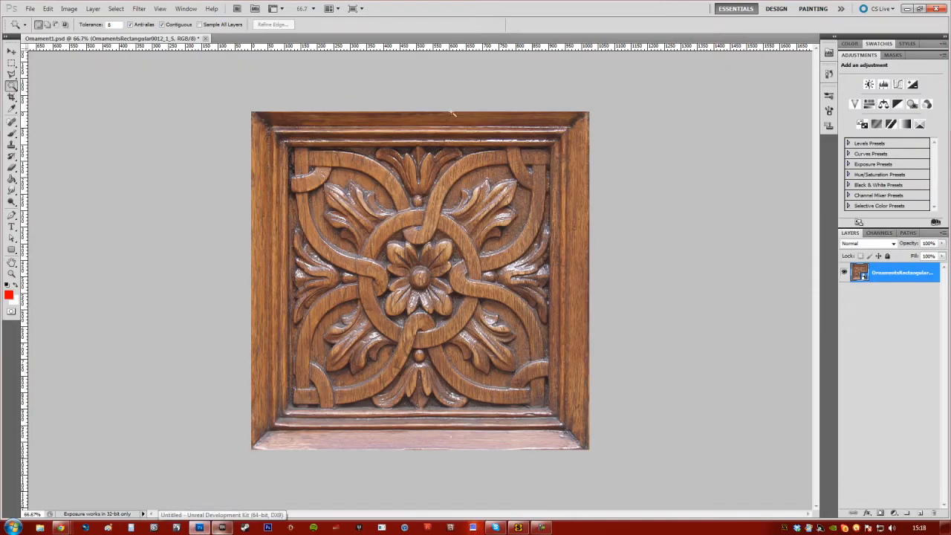
{"action": "left_click", "coordinate": [29, 9]}
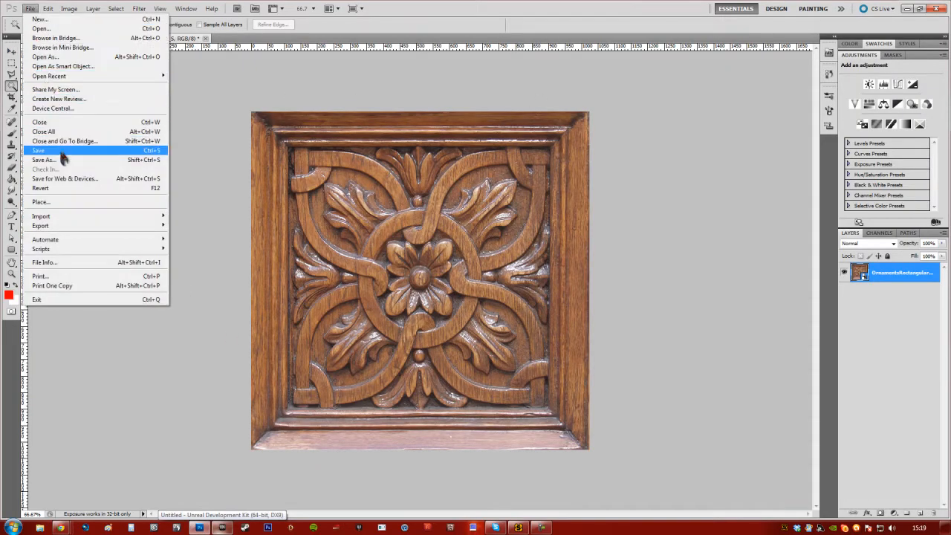
{"action": "left_click", "coordinate": [43, 160]}
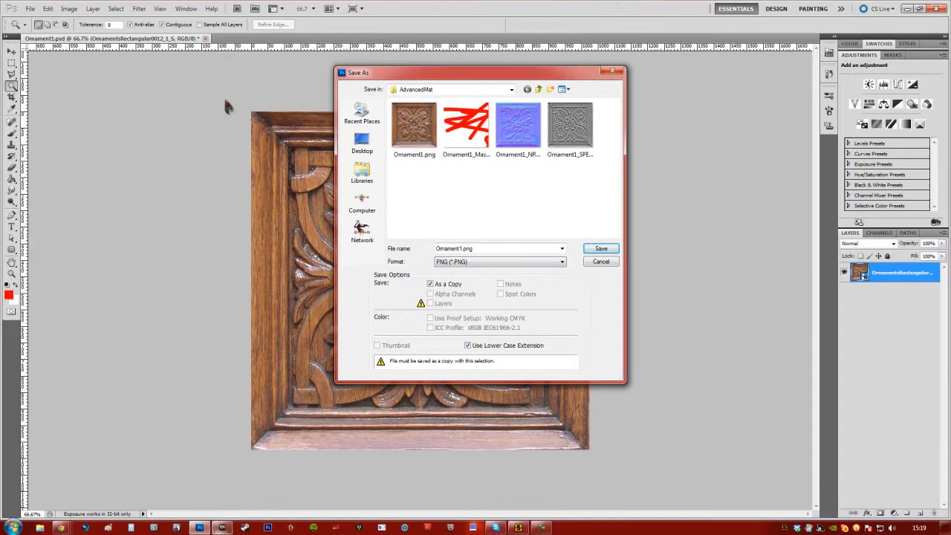
Step: Delete the outdated companion map PNGs and overwrite Ornament1.png with the new panel
{"action": "left_click", "coordinate": [570, 125]}
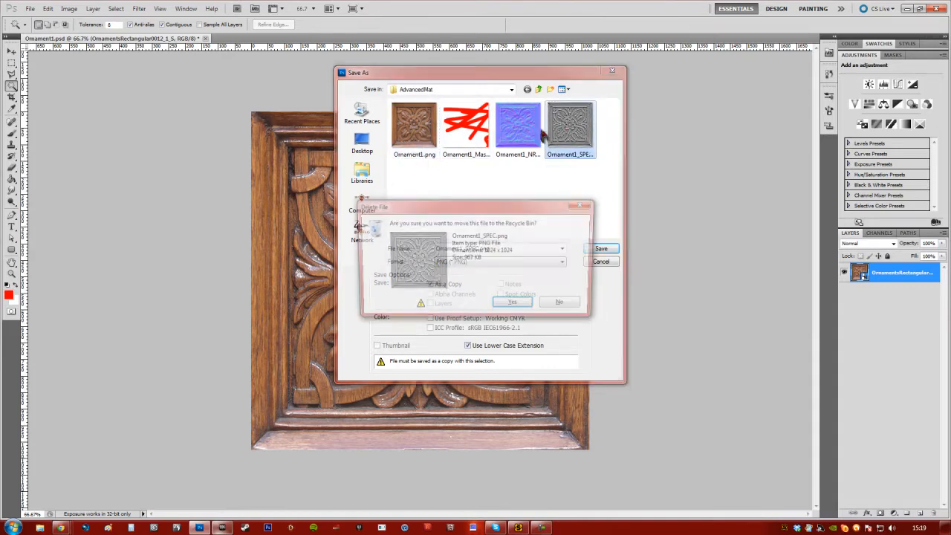
{"action": "left_click", "coordinate": [511, 302]}
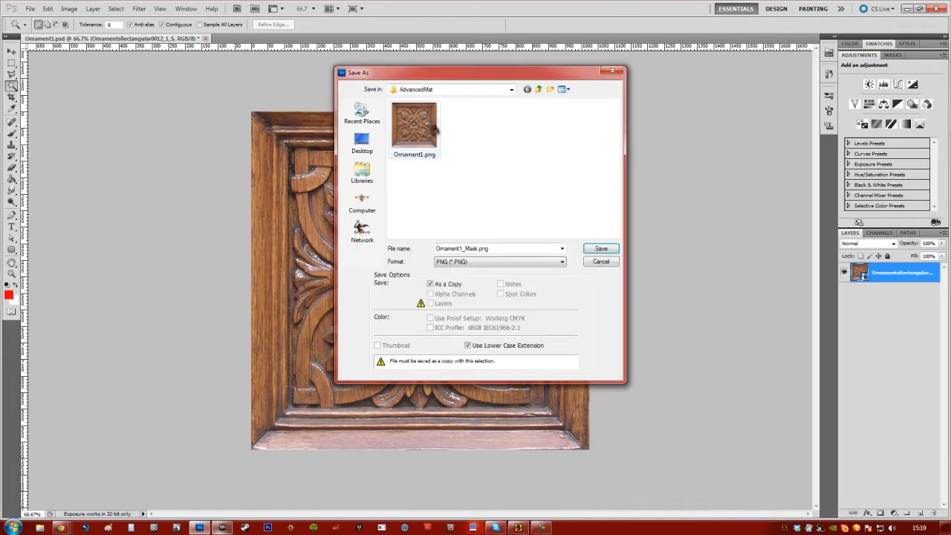
{"action": "left_click", "coordinate": [600, 248]}
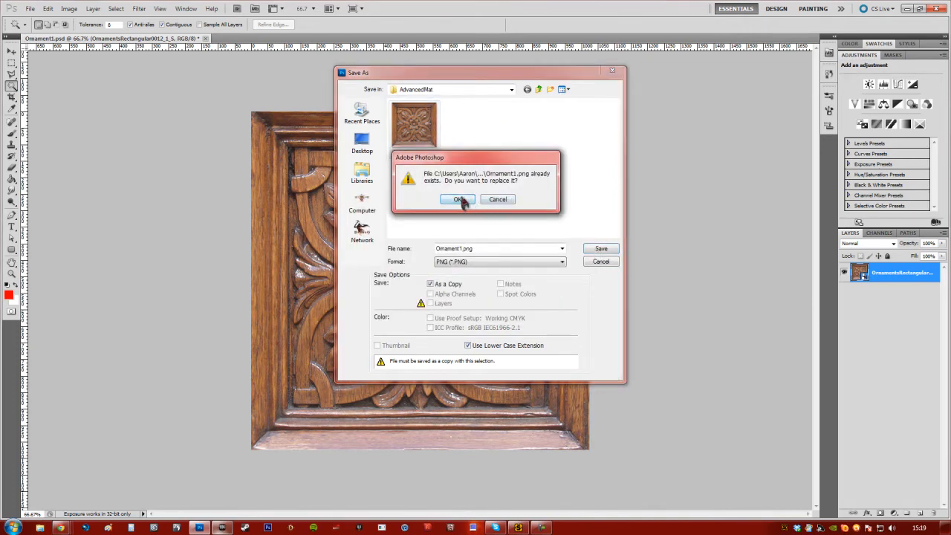
{"action": "left_click", "coordinate": [458, 199]}
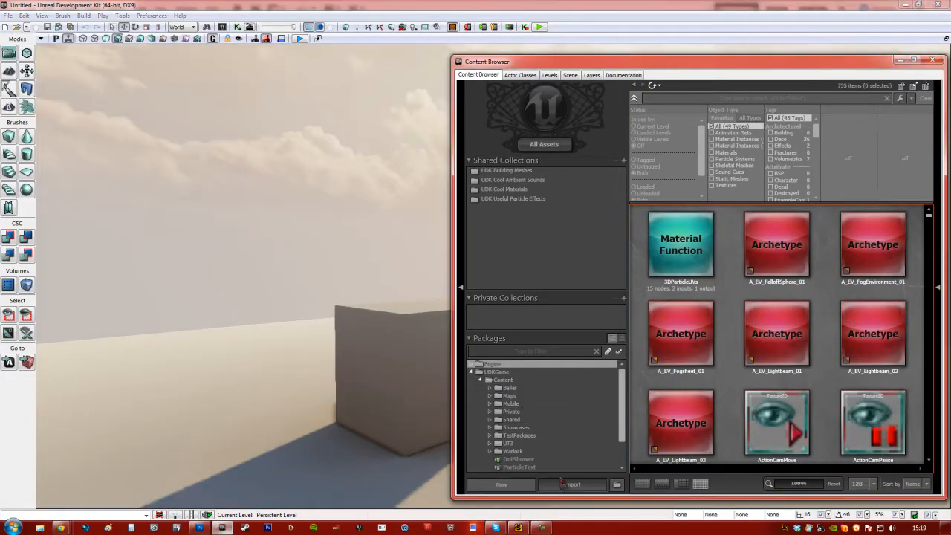
Step: Import Ornament1.png into the AMaterials package with Create Material enabled
{"action": "left_click", "coordinate": [572, 485]}
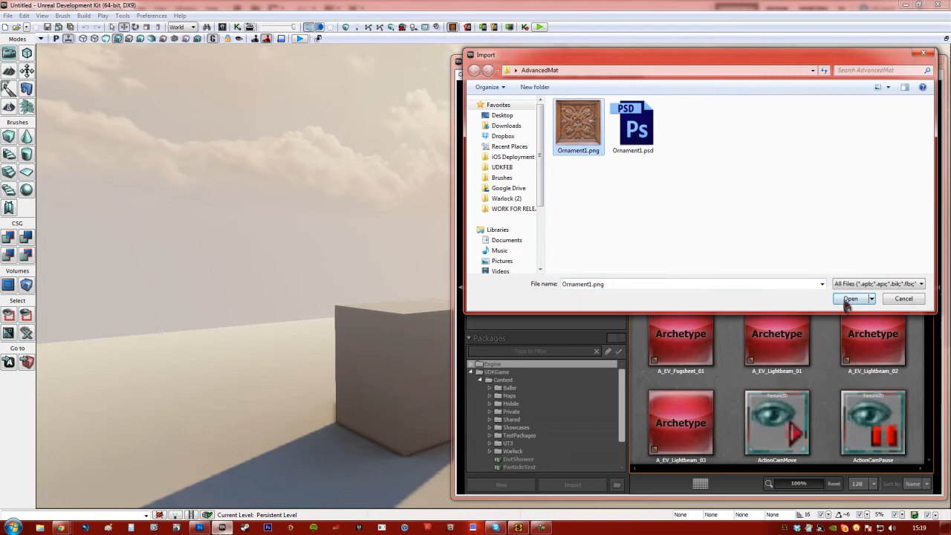
{"action": "left_click", "coordinate": [850, 298]}
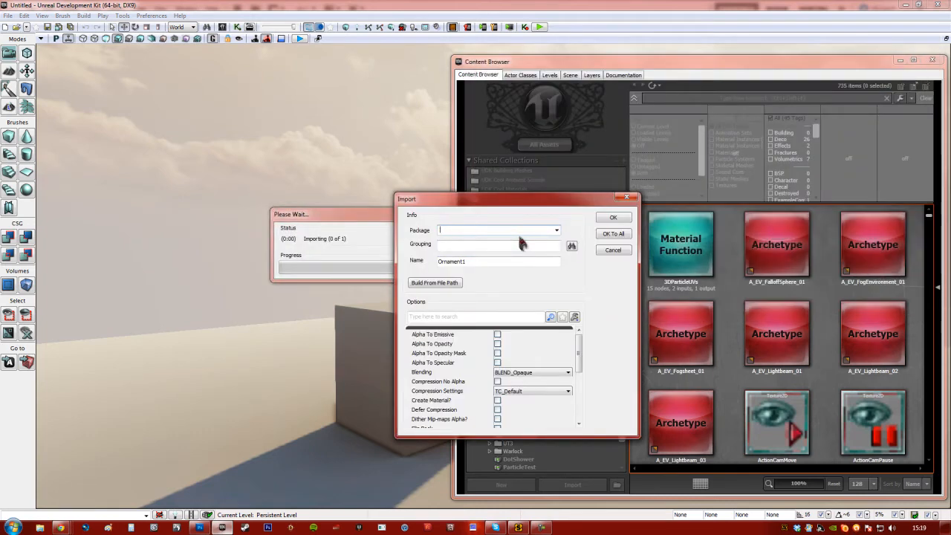
{"action": "type", "text": "AMaterials"}
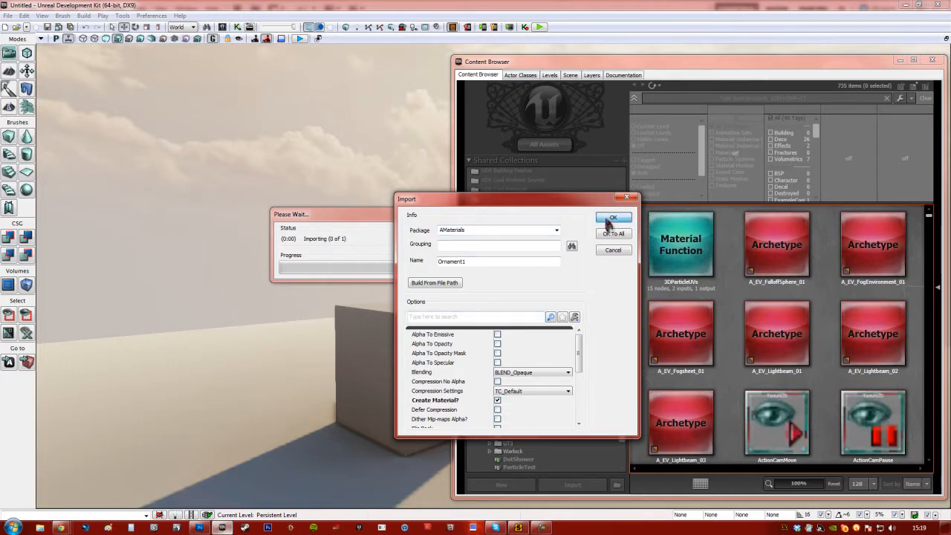
{"action": "left_click", "coordinate": [614, 218]}
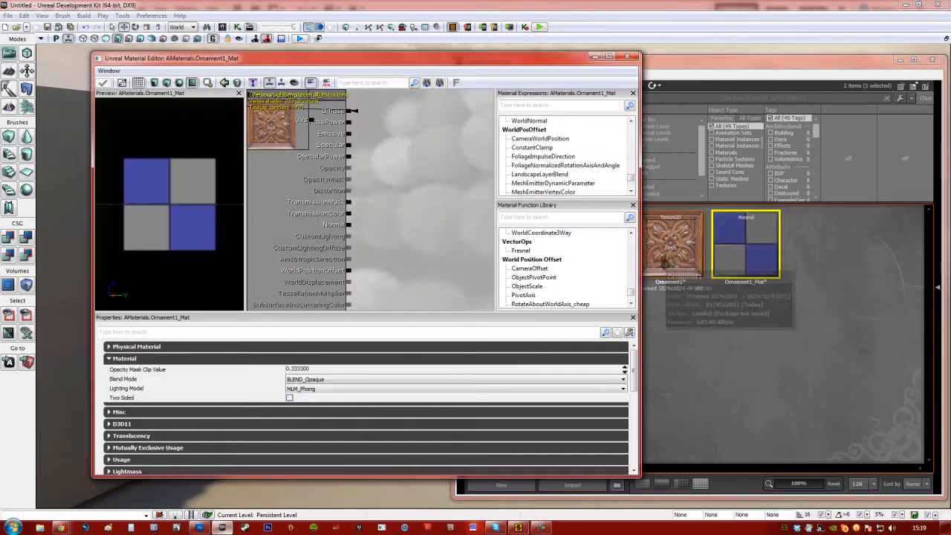
Step: Assign the carved panel texture as Ornament1_Mat's Mobile Base Texture
{"action": "left_click", "coordinate": [407, 131]}
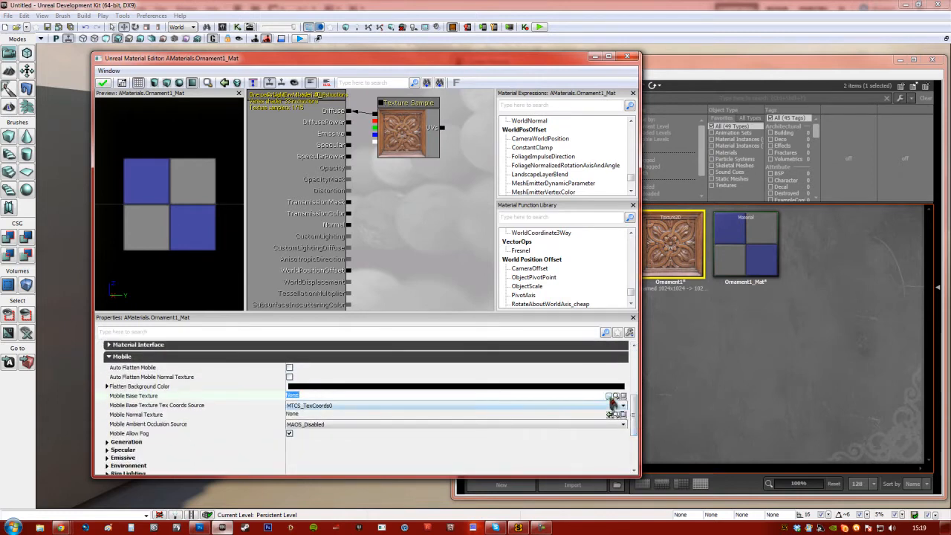
{"action": "left_click", "coordinate": [610, 396]}
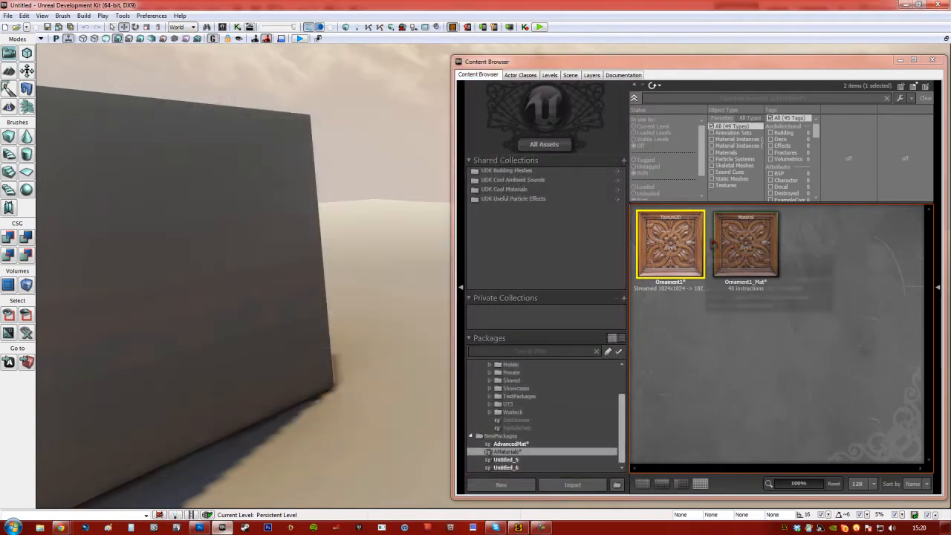
Step: Apply Ornament1_Mat to the cube and reopen the material for editing
{"action": "left_click", "coordinate": [746, 243]}
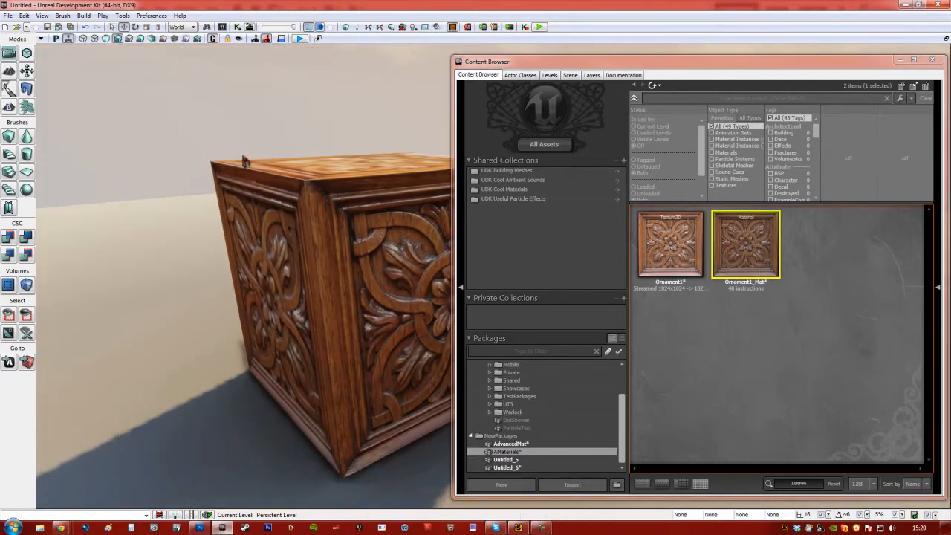
{"action": "double_click", "coordinate": [746, 244]}
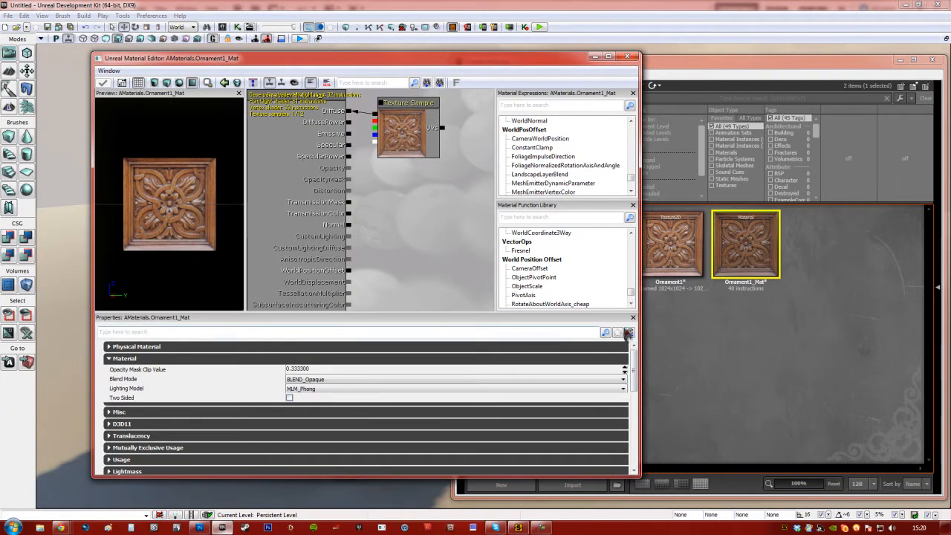
Step: Enable Use Mobile Specular on Ornament1_Mat with Mobile Specular Power 16
{"action": "scroll", "scroll_direction": "down", "scroll_amount": 3}
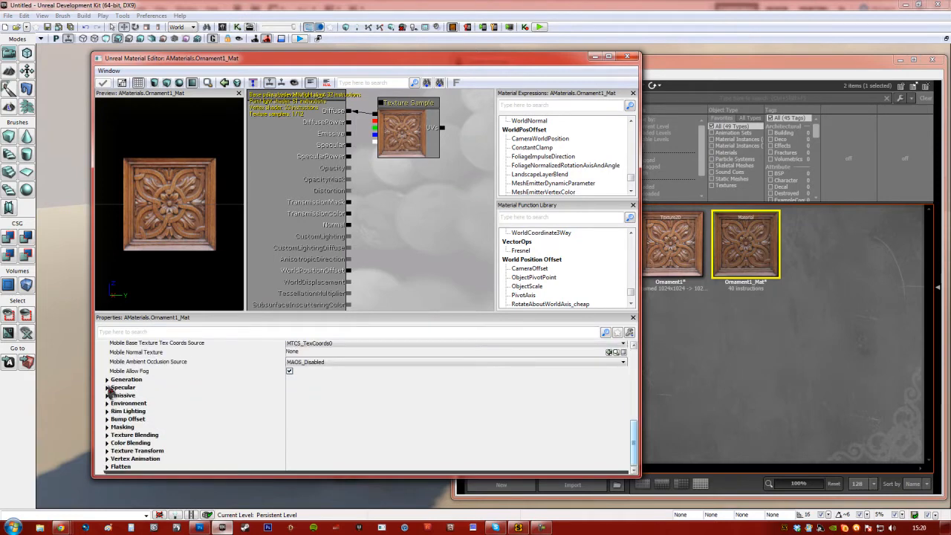
{"action": "left_click", "coordinate": [107, 386]}
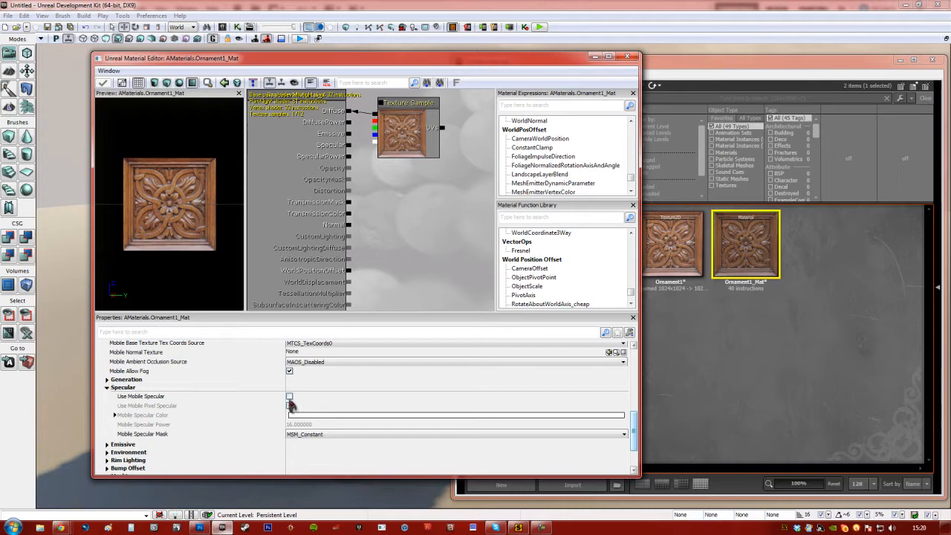
{"action": "mouse_move", "coordinate": [289, 395]}
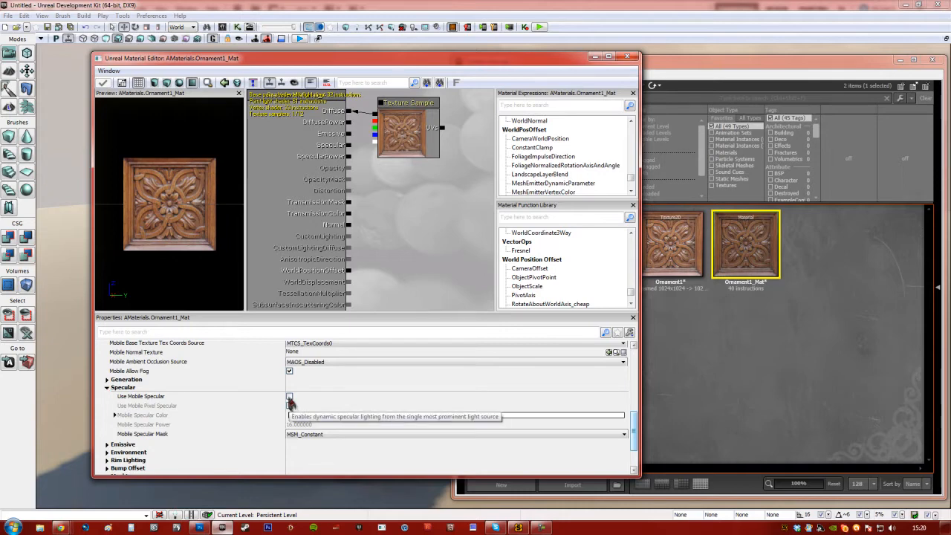
{"action": "left_click", "coordinate": [289, 396]}
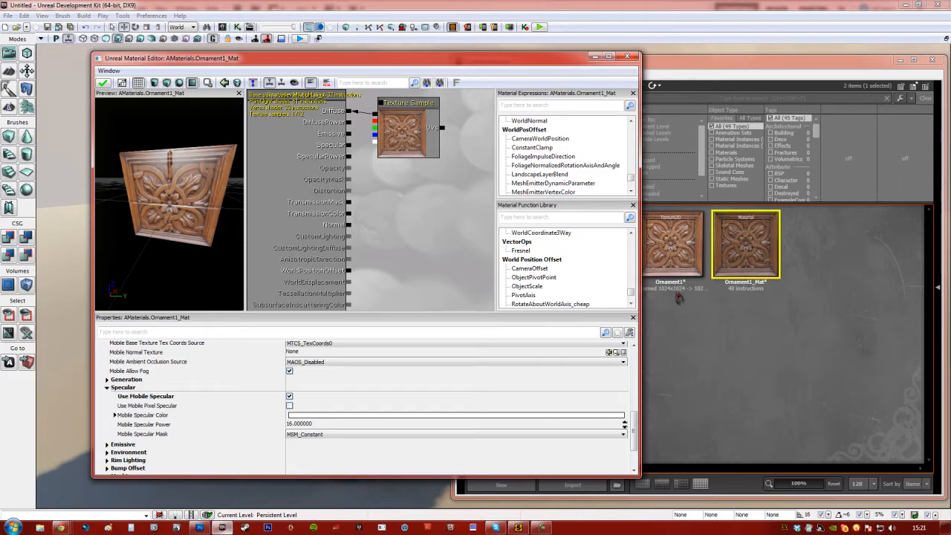
{"action": "mouse_move", "coordinate": [494, 468]}
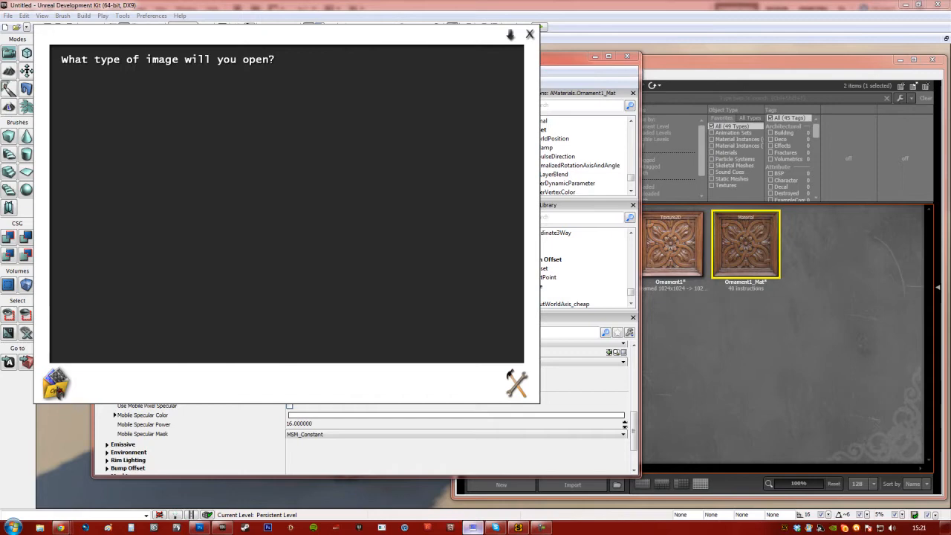
Step: Generate a normal map from the carved panel photo and save it as Ornament1_NRM.png
{"action": "left_click", "coordinate": [137, 171]}
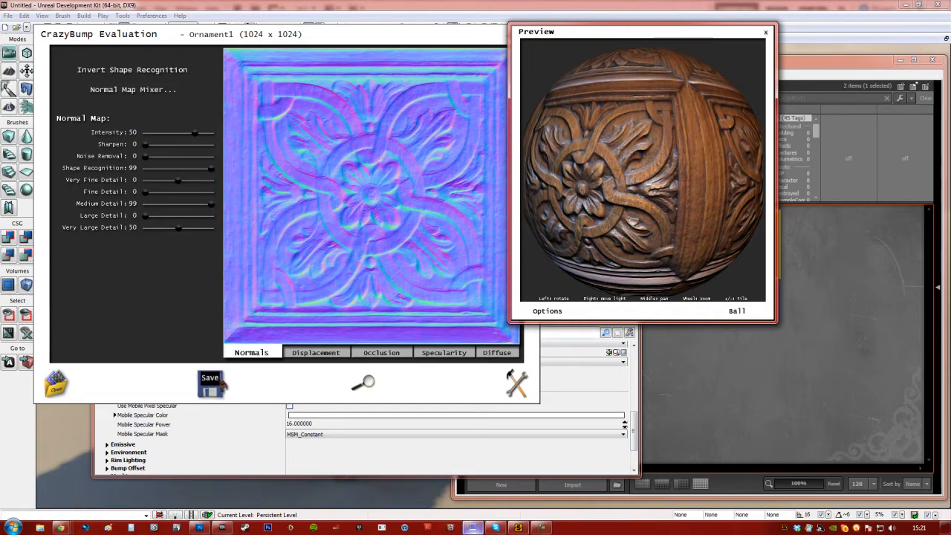
{"action": "left_click", "coordinate": [211, 383]}
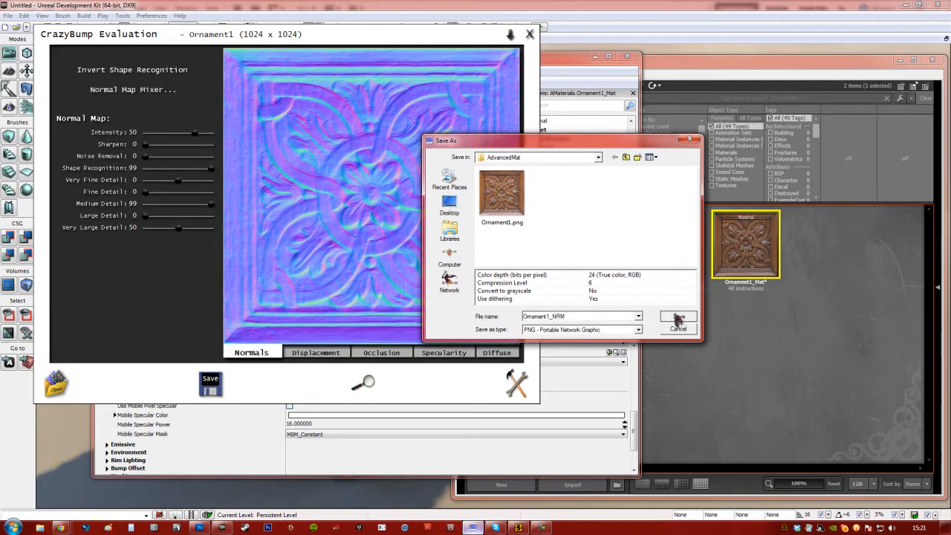
{"action": "left_click", "coordinate": [678, 318]}
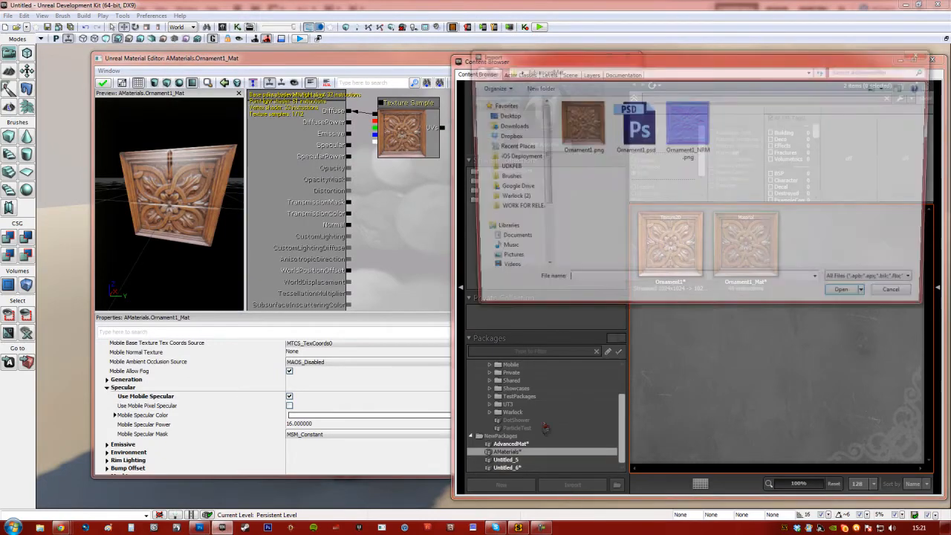
Step: Import Ornament1_NRM.png and assign it as Ornament1_Mat's Mobile Normal Texture
{"action": "left_click", "coordinate": [841, 288]}
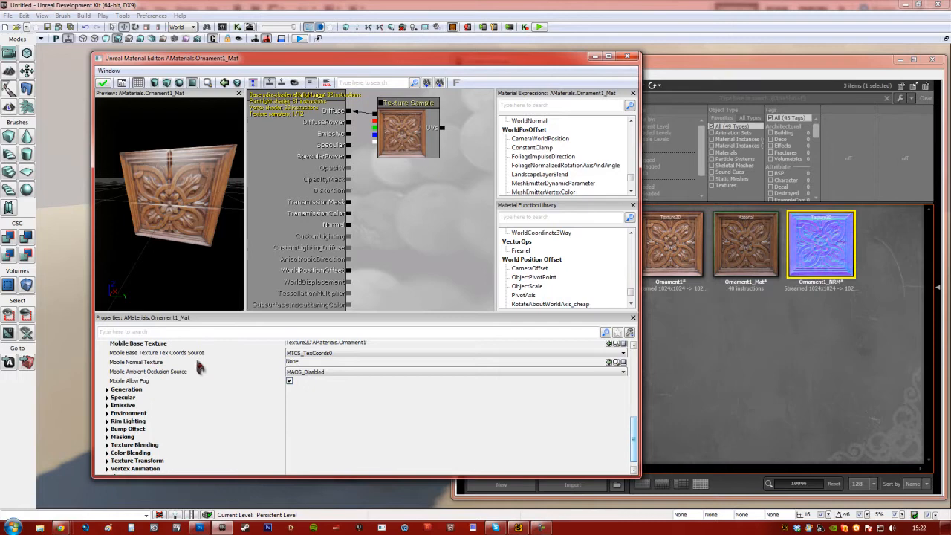
{"action": "mouse_move", "coordinate": [609, 364]}
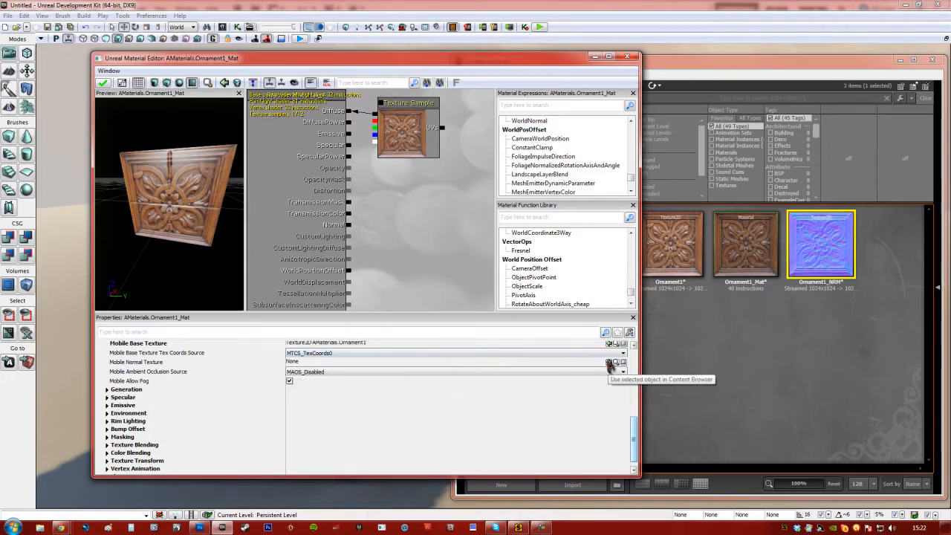
{"action": "left_click", "coordinate": [609, 362]}
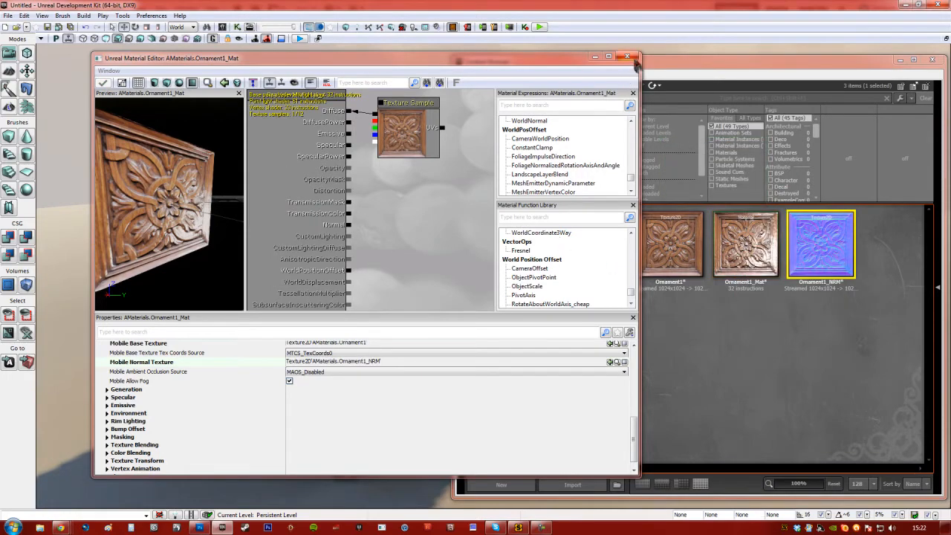
Step: Close the Material Editor, returning to the level showing the normal-mapped ornament box
{"action": "left_click", "coordinate": [627, 57]}
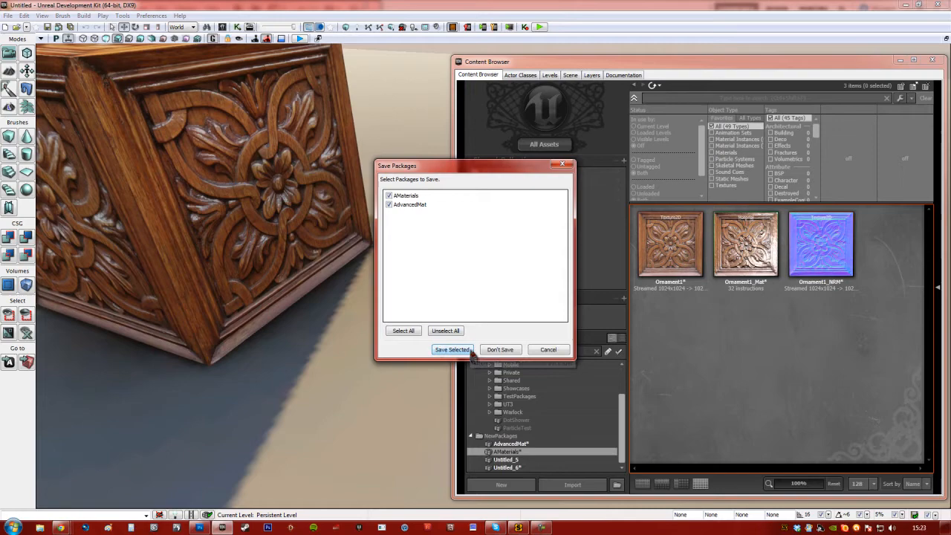
Step: Save the checked AMaterials and AdvancedMat packages via Save Selected
{"action": "left_click", "coordinate": [452, 349]}
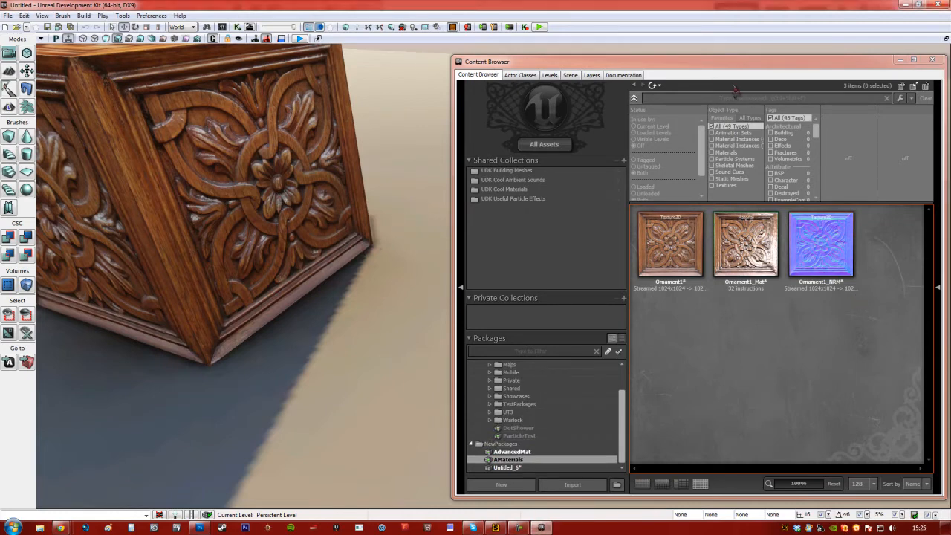
{"action": "mouse_move", "coordinate": [27, 18]}
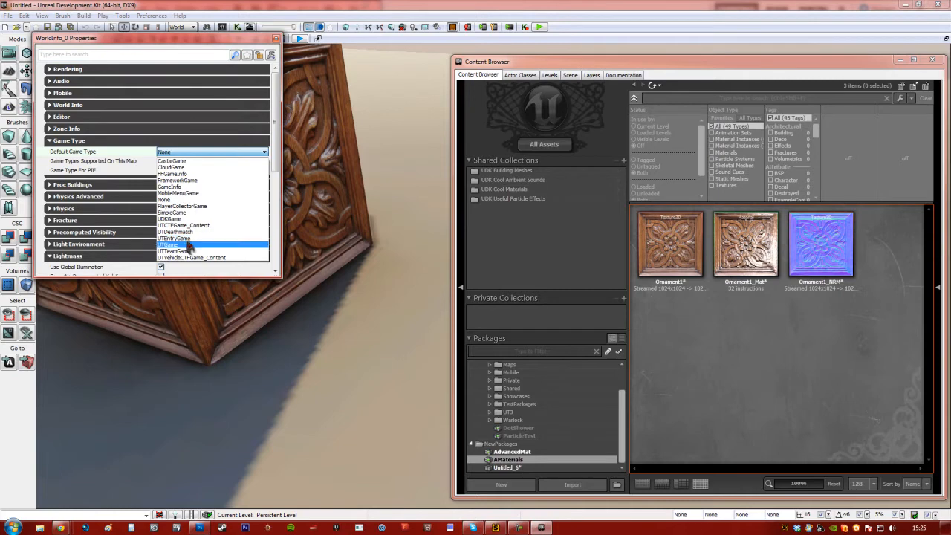
Step: Choose a new entry for the world's Default Game Type setting
{"action": "left_click", "coordinate": [169, 243]}
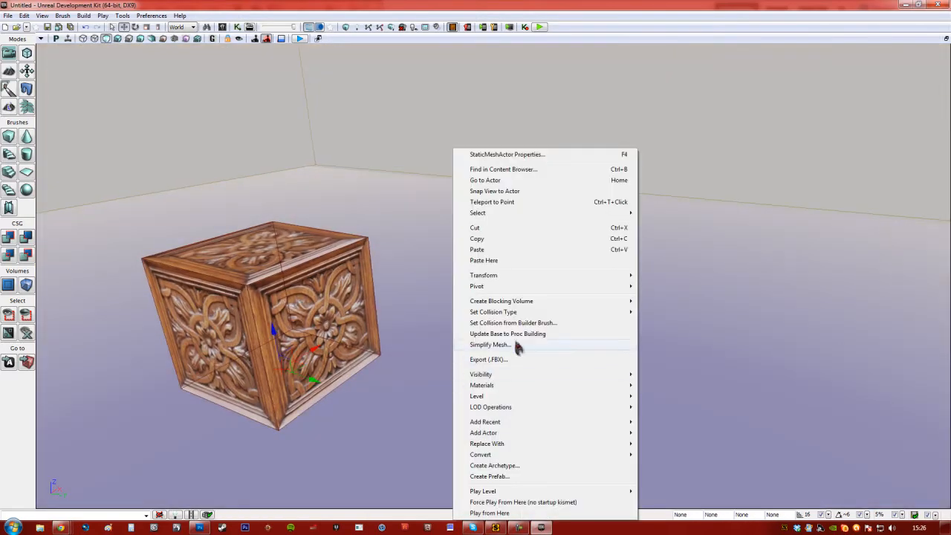
{"action": "mouse_move", "coordinate": [484, 433]}
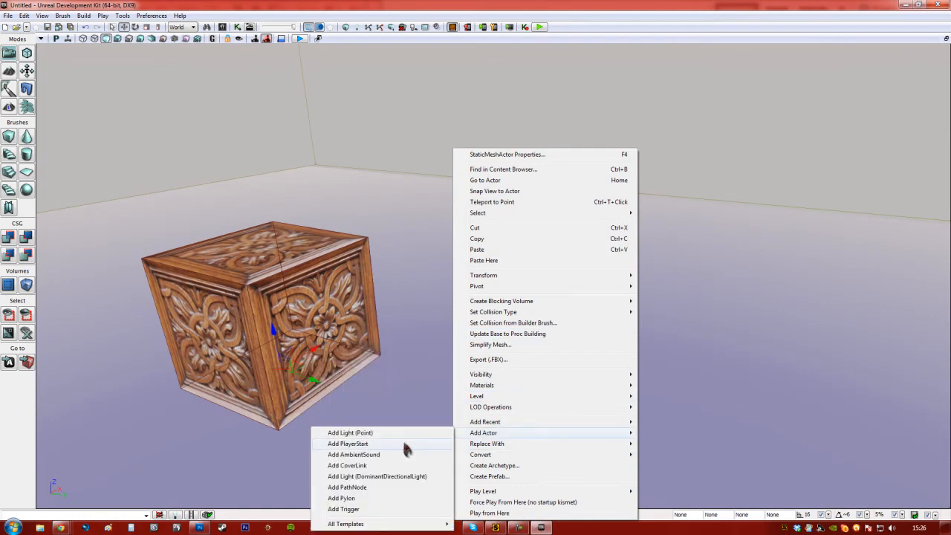
Step: Place a point light on the floor and move it beside the ornament cube
{"action": "left_click", "coordinate": [351, 433]}
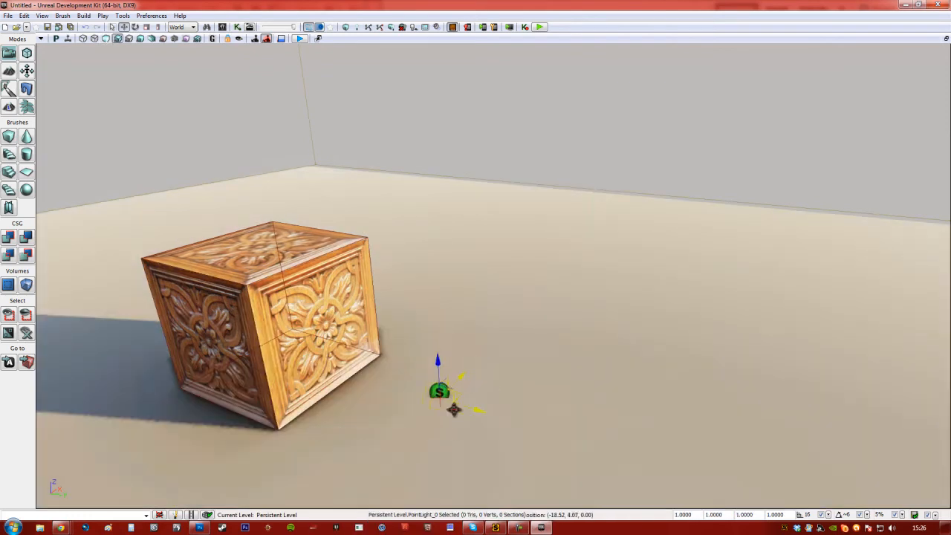
{"action": "left_click_drag", "start_coordinate": [438, 392], "coordinate": [245, 369]}
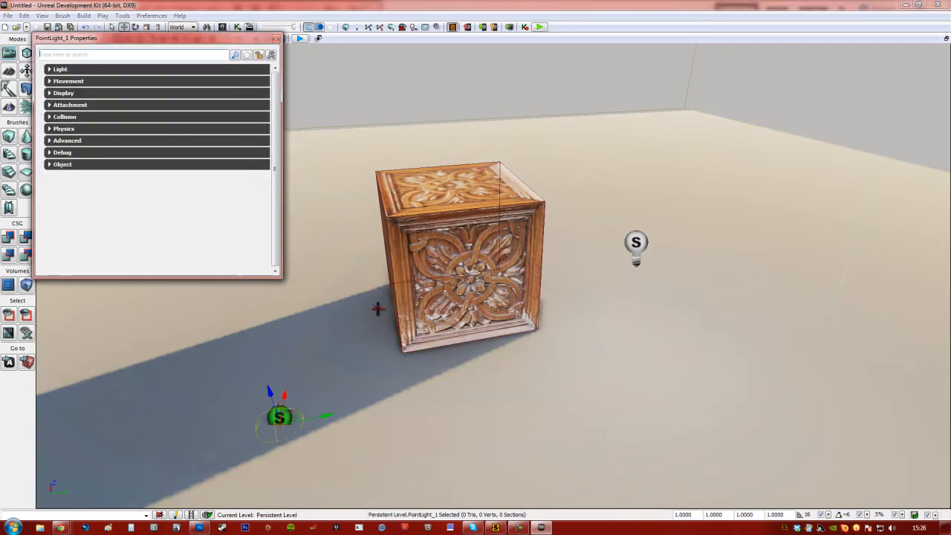
Step: Set the point light's Light Color to red and launch the lighting build
{"action": "left_click", "coordinate": [59, 68]}
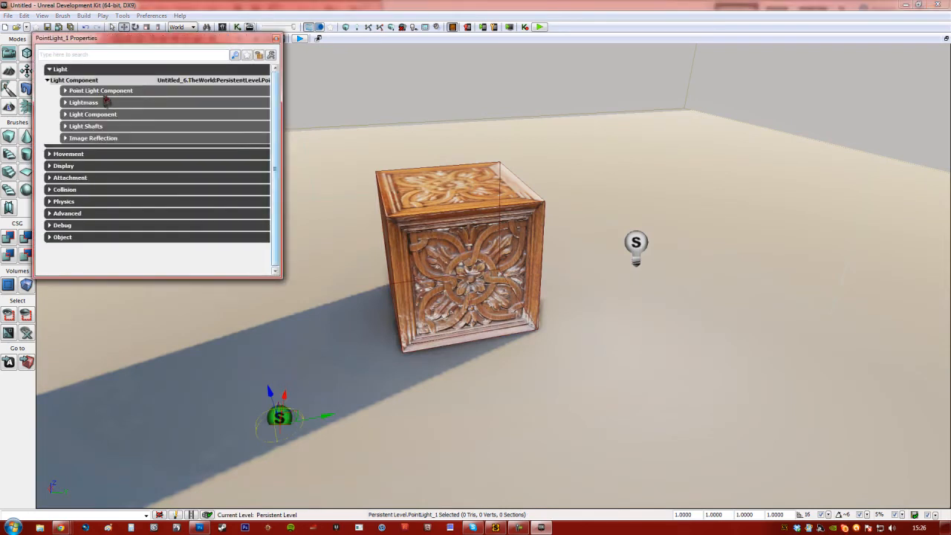
{"action": "left_click", "coordinate": [101, 90]}
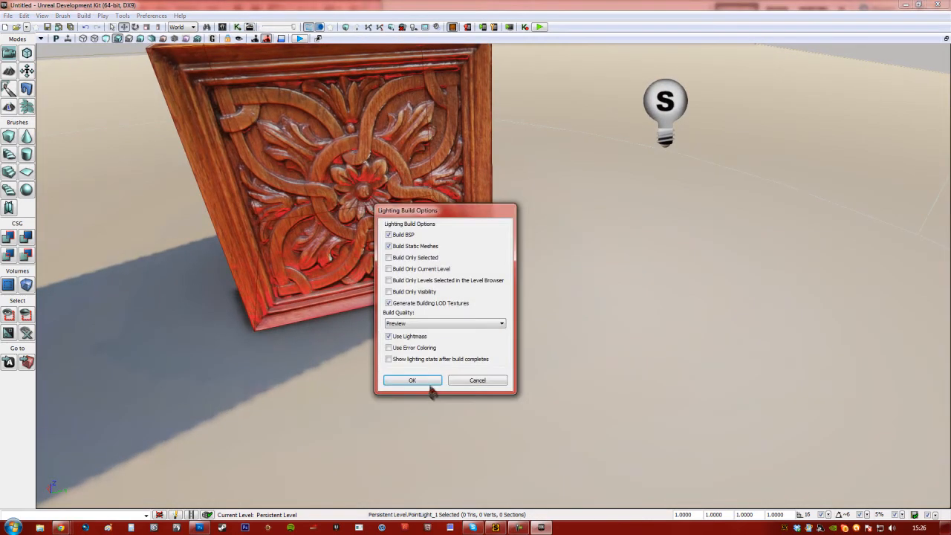
{"action": "left_click", "coordinate": [412, 381]}
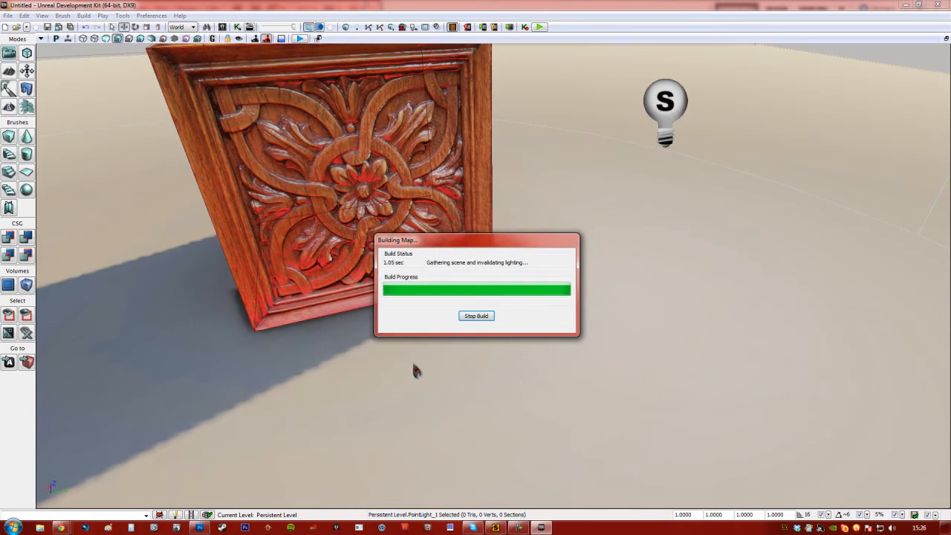